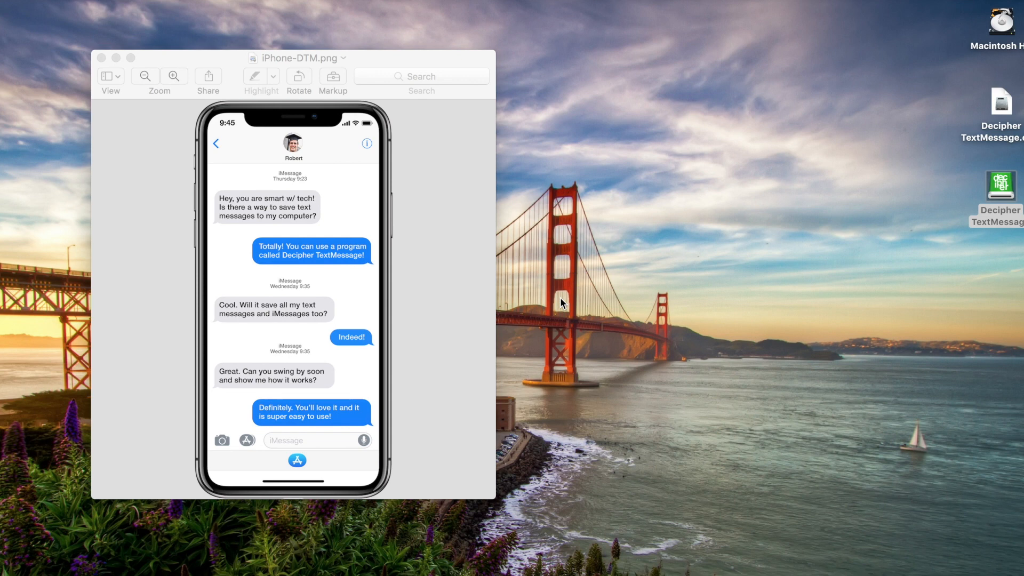
# Open the Decipher TextMessage disk image from the desktop to show its installer window
pyautogui.click(1000, 185)
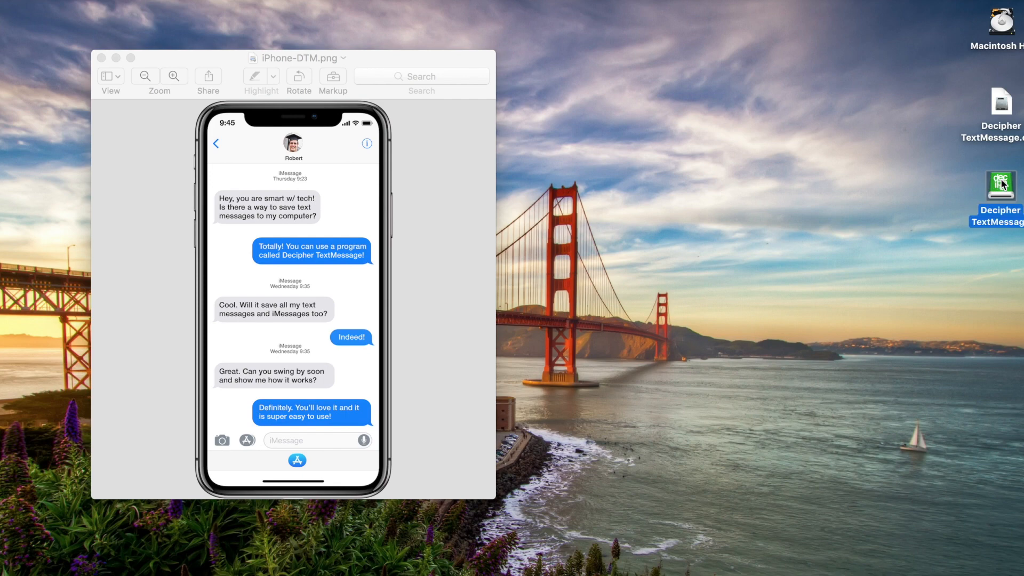
pyautogui.doubleClick(1000, 185)
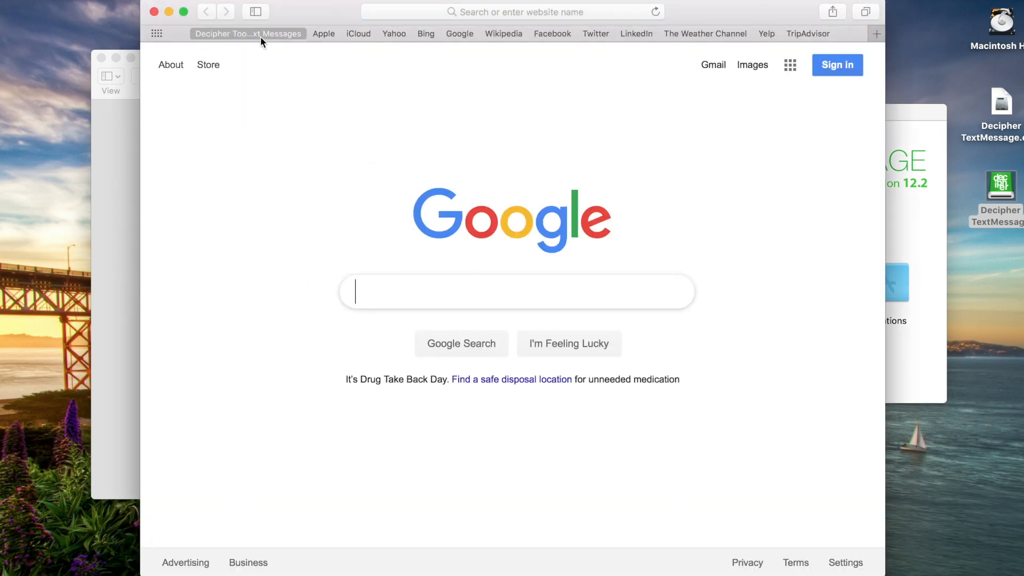
# Visit the Decipher Tools site, review its security info, and request the TextMessage free trial
pyautogui.click(247, 33)
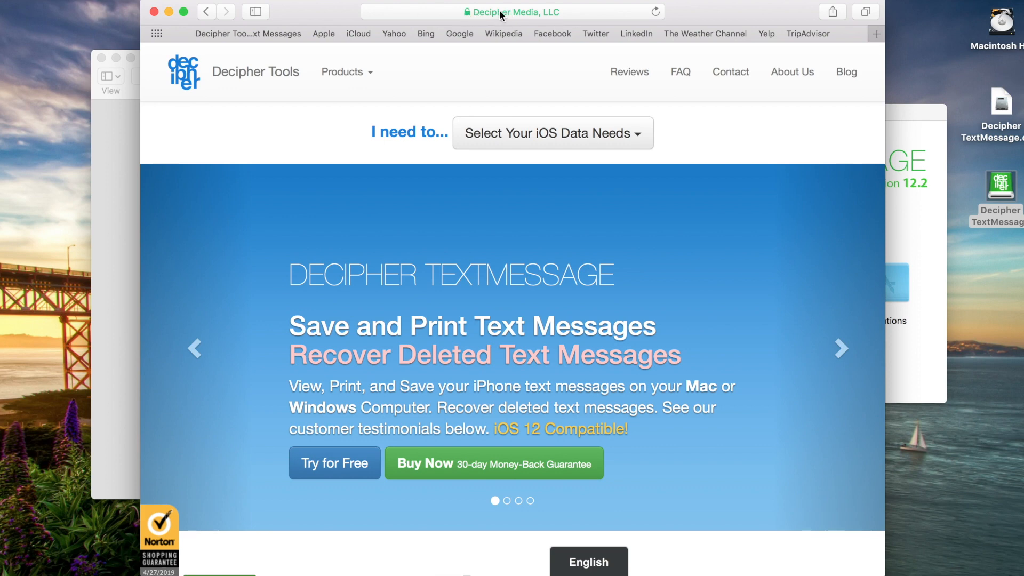
pyautogui.click(841, 349)
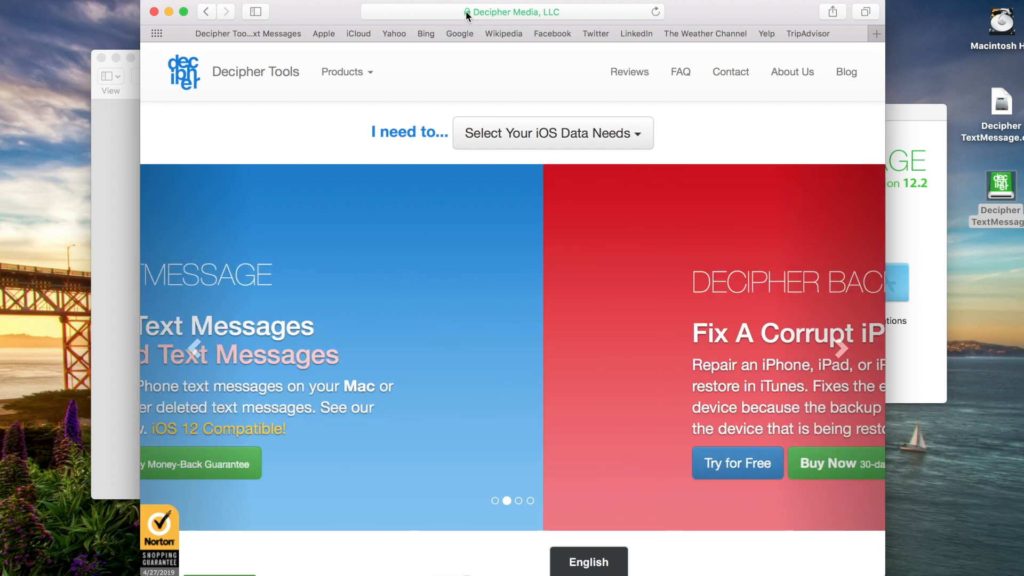
pyautogui.click(467, 12)
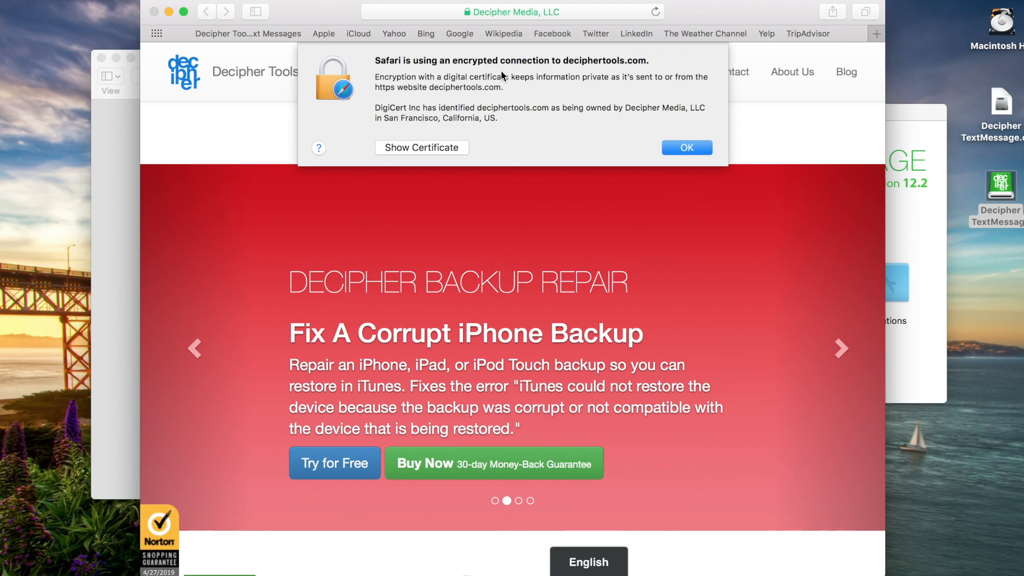
pyautogui.moveTo(712, 177)
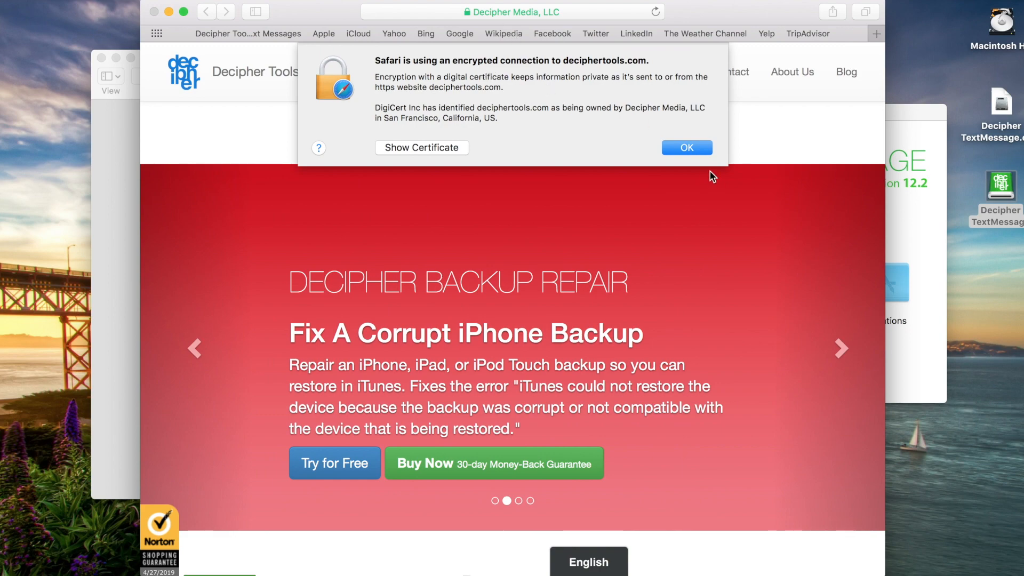
pyautogui.click(685, 147)
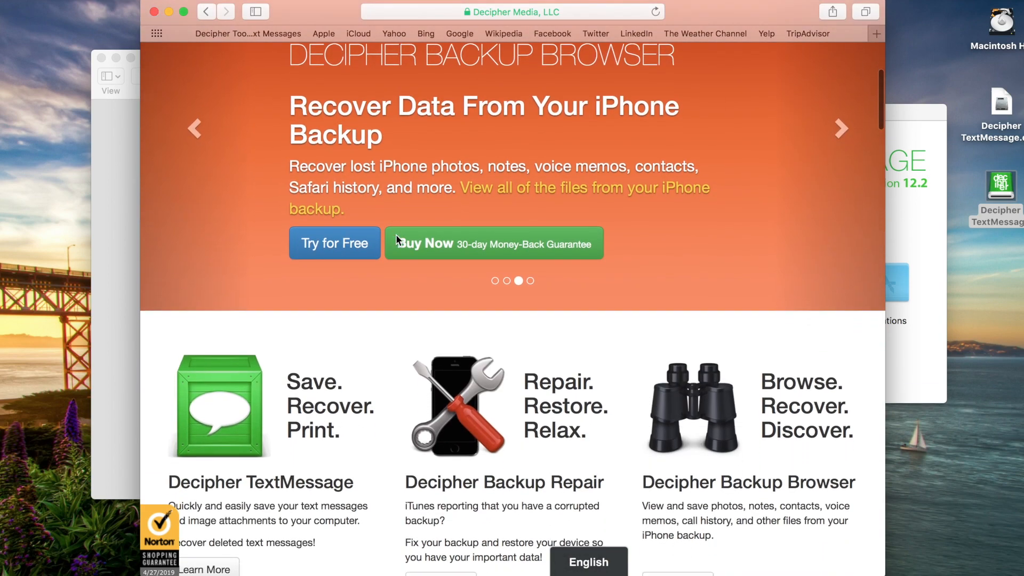
pyautogui.scroll(-3)
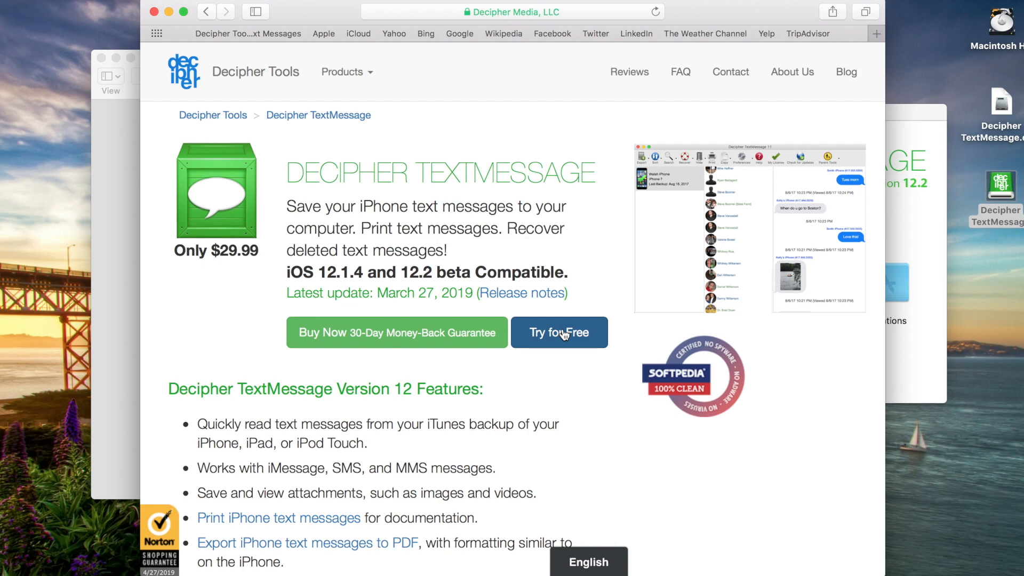
pyautogui.click(559, 331)
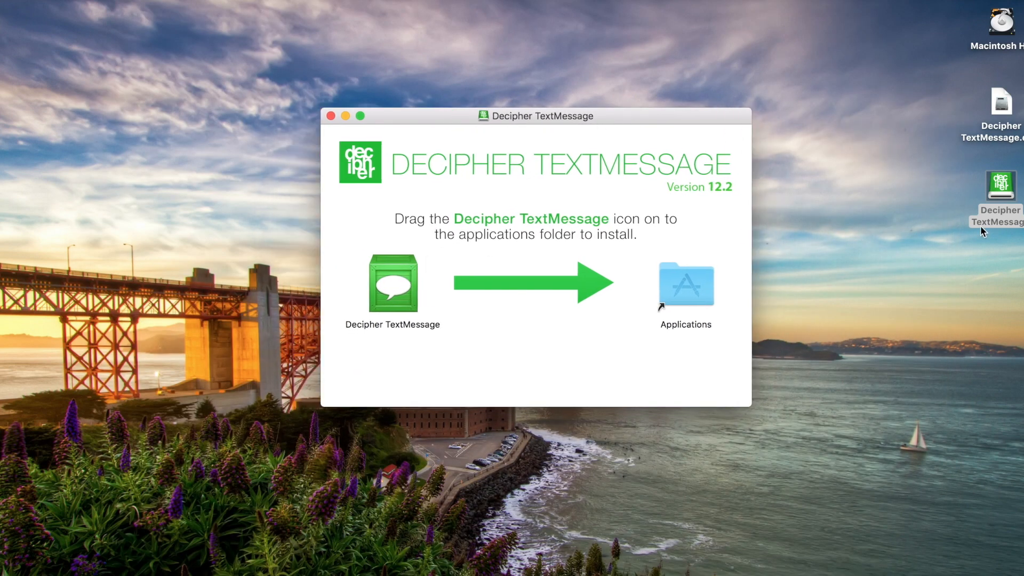
# Copy Decipher TextMessage into Applications, replace the older copy, and show the Applications folder
pyautogui.click(392, 284)
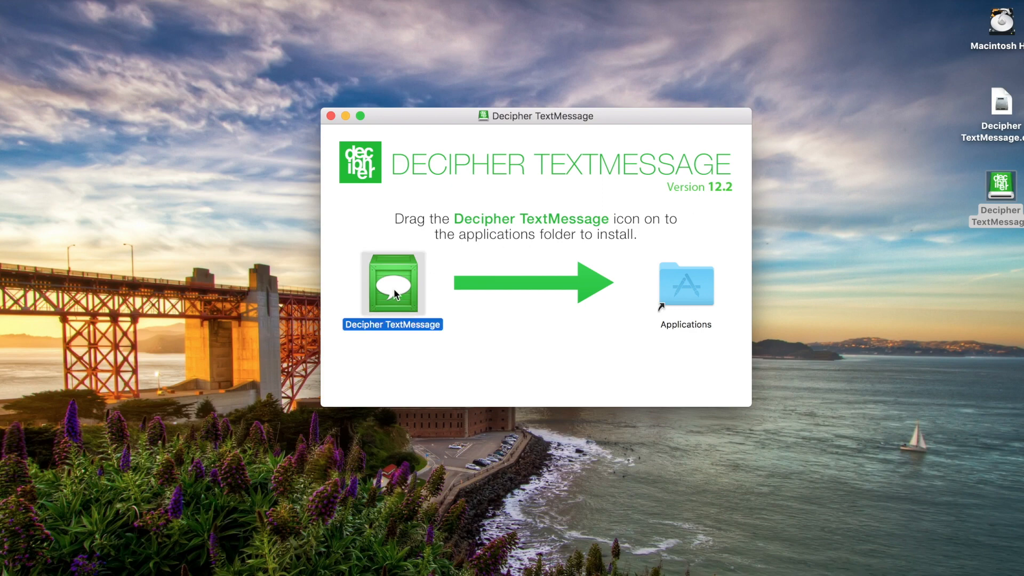
pyautogui.moveTo(392, 285); pyautogui.dragTo(686, 284)
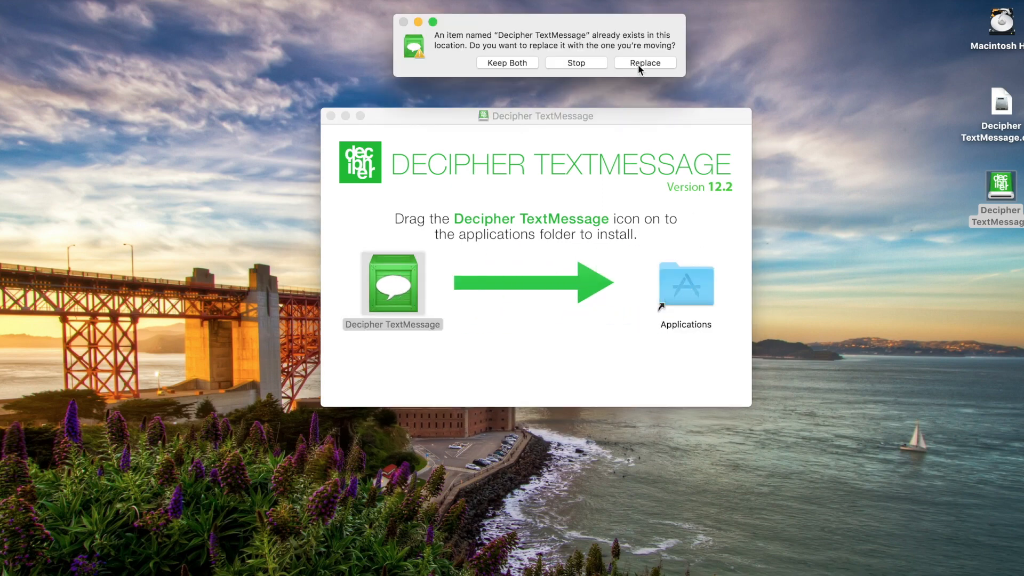
pyautogui.click(644, 63)
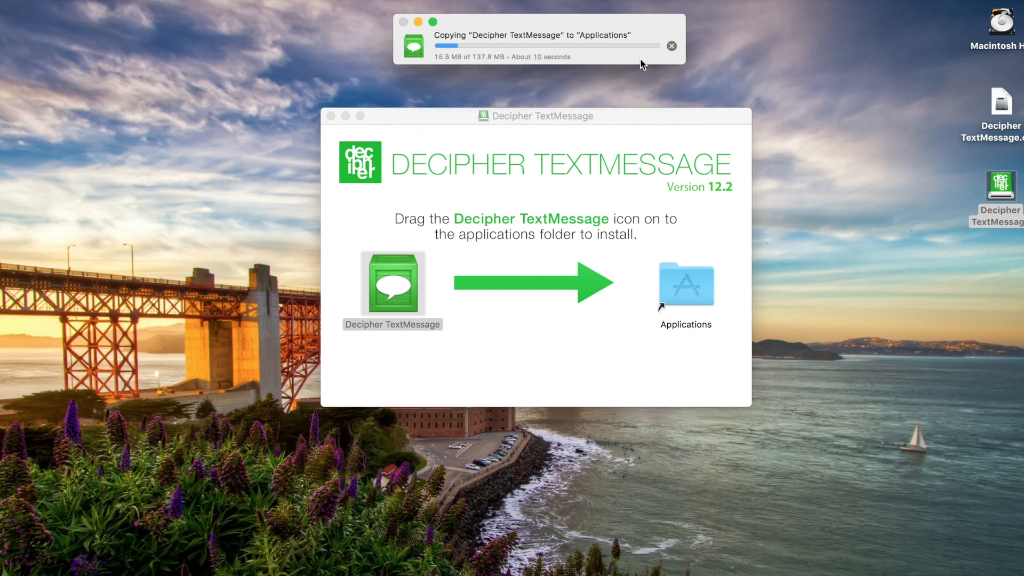
pyautogui.moveTo(572, 21)
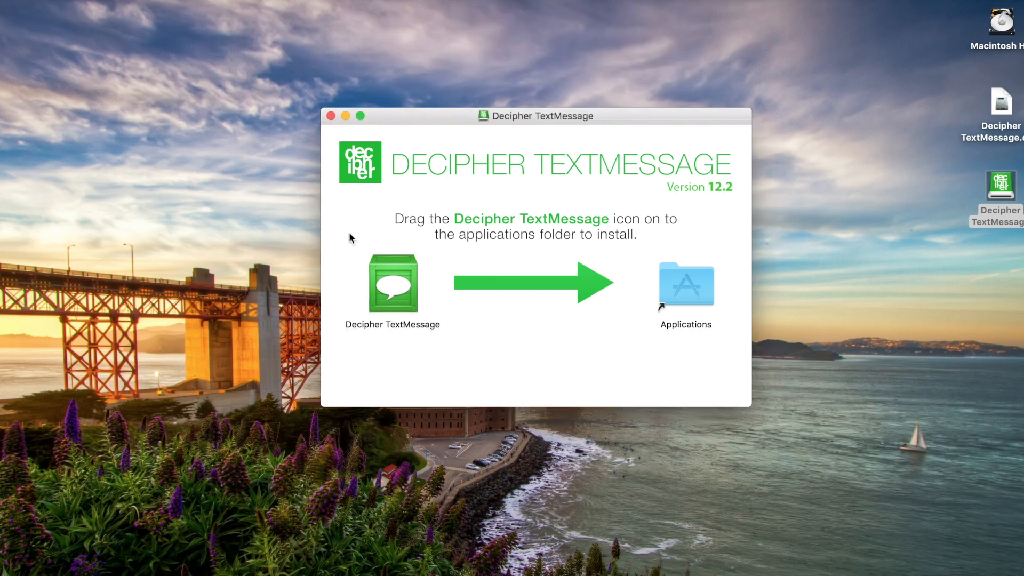
pyautogui.click(332, 116)
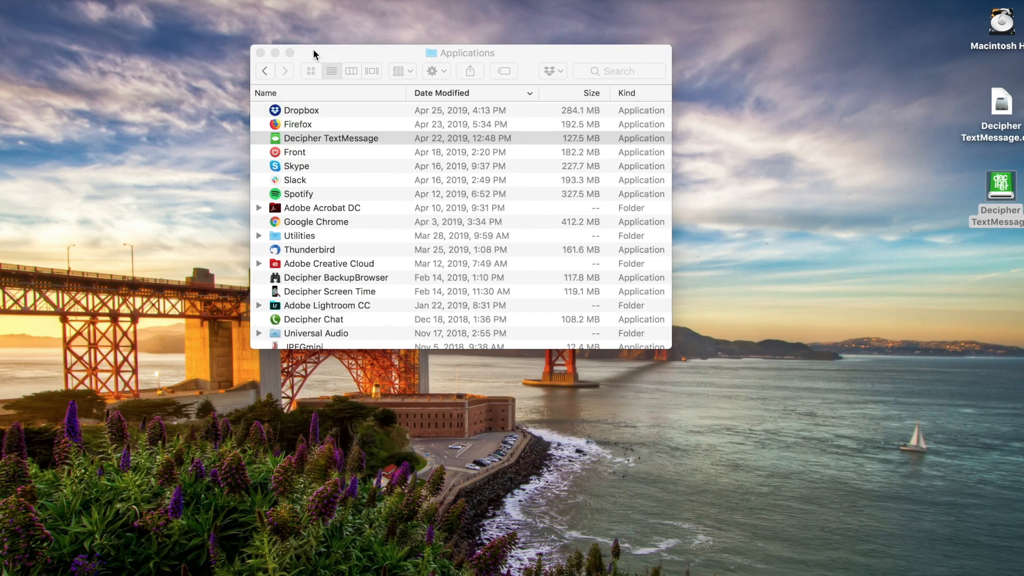
pyautogui.doubleClick(330, 138)
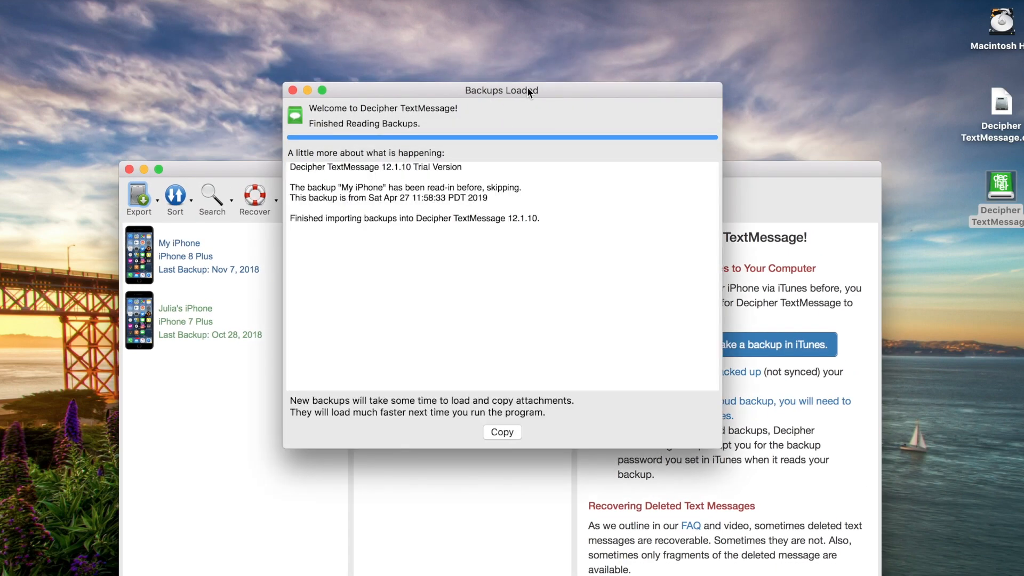
pyautogui.moveTo(502, 90); pyautogui.dragTo(492, 56)
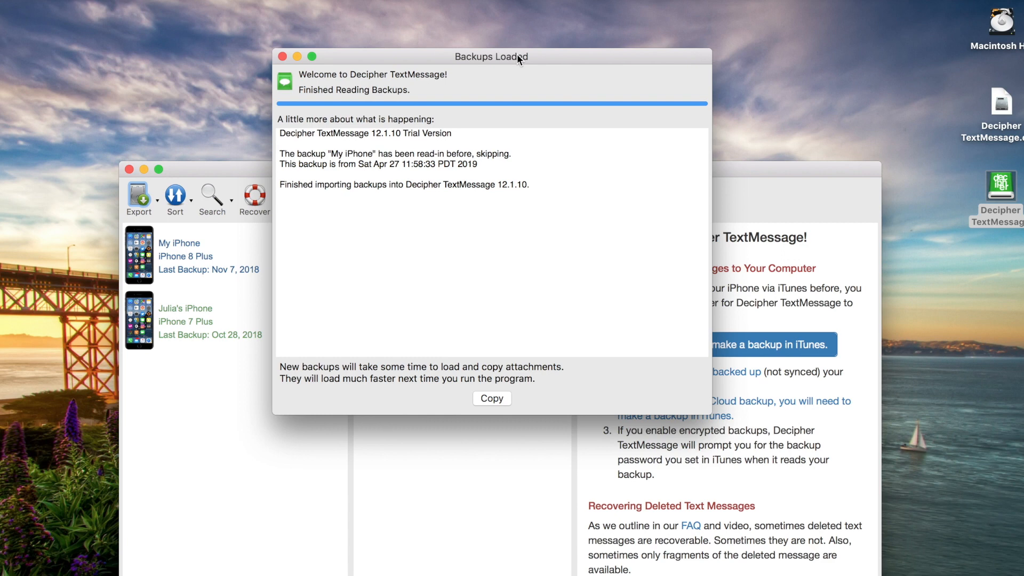
pyautogui.moveTo(550, 187)
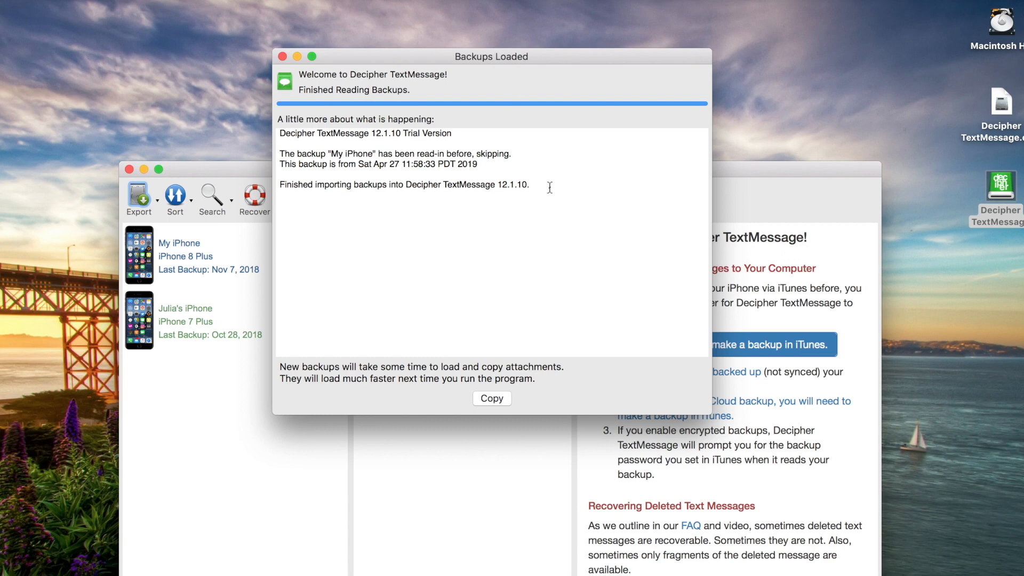
pyautogui.moveTo(281, 132); pyautogui.dragTo(529, 185)
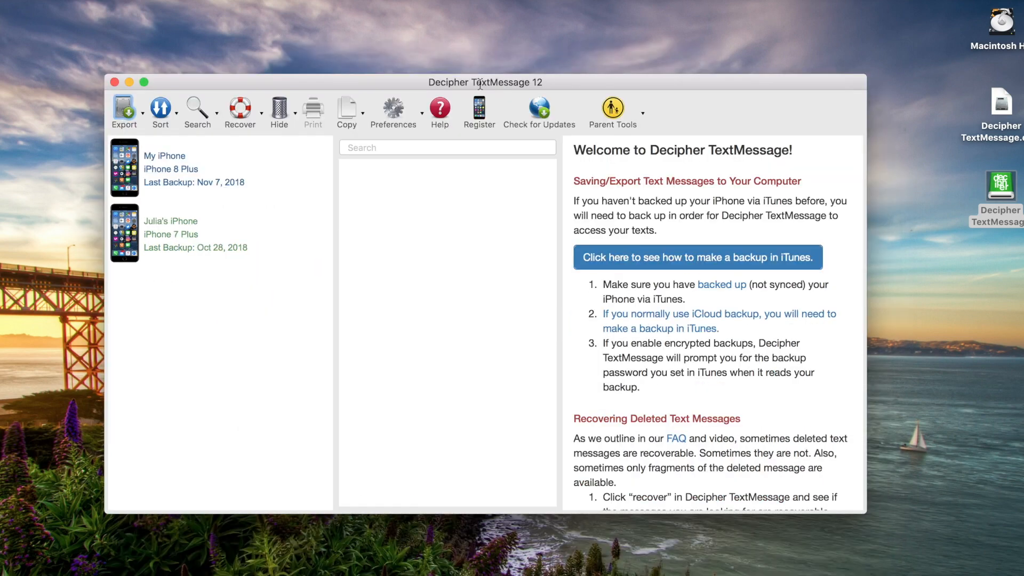
pyautogui.moveTo(208, 187)
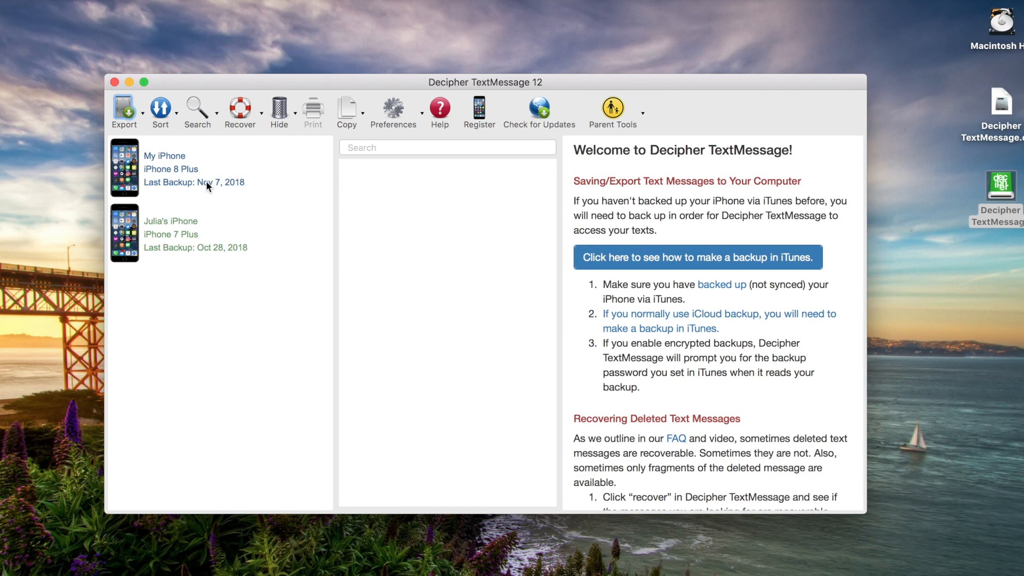
pyautogui.moveTo(189, 177)
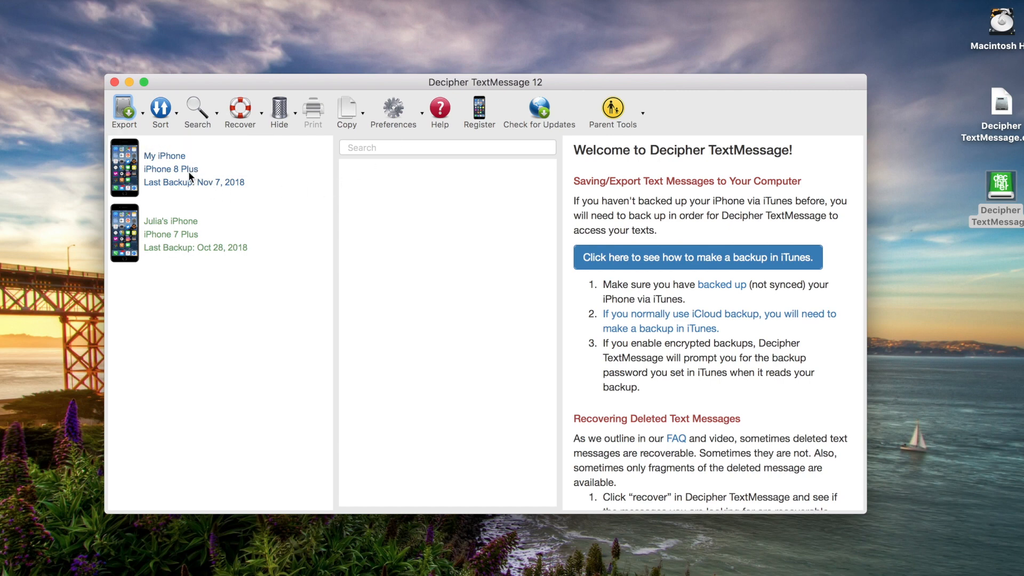
pyautogui.moveTo(201, 279)
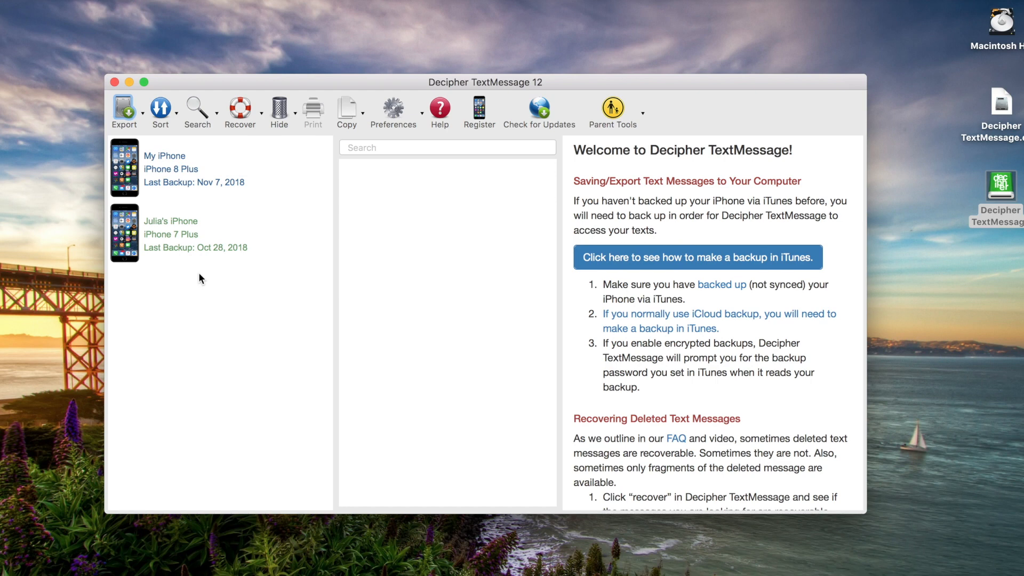
pyautogui.moveTo(209, 316)
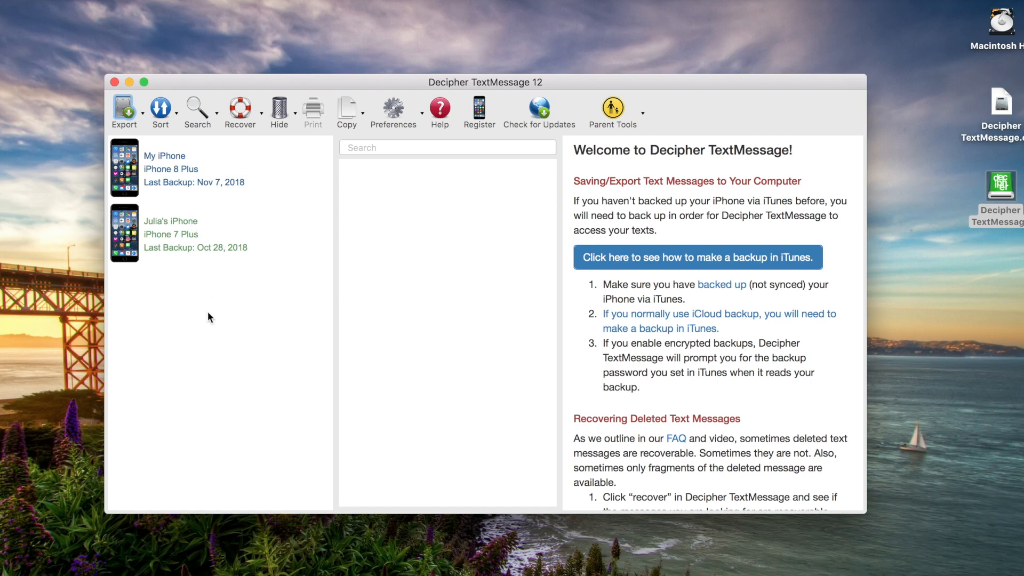
pyautogui.moveTo(201, 160)
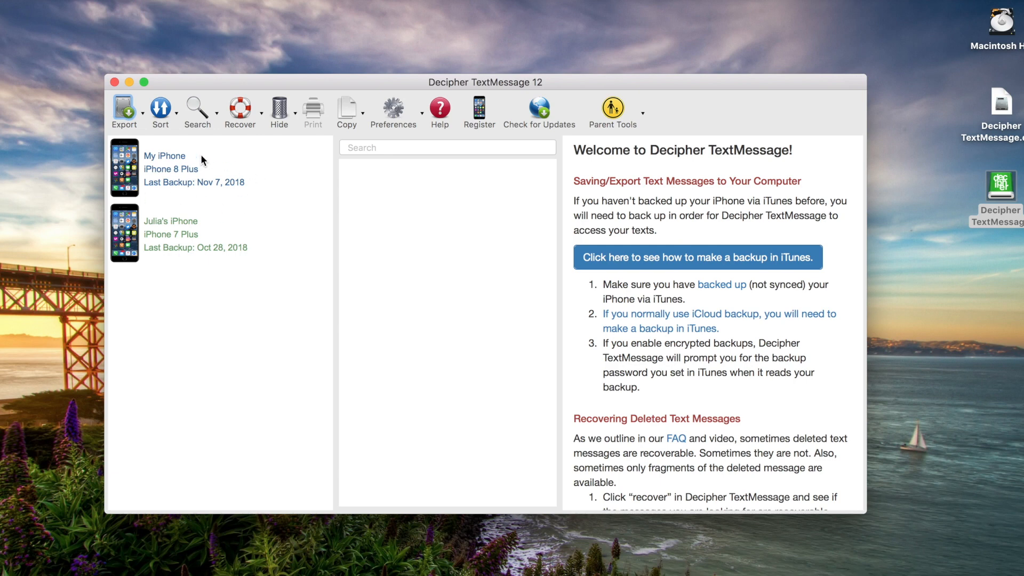
pyautogui.moveTo(192, 177)
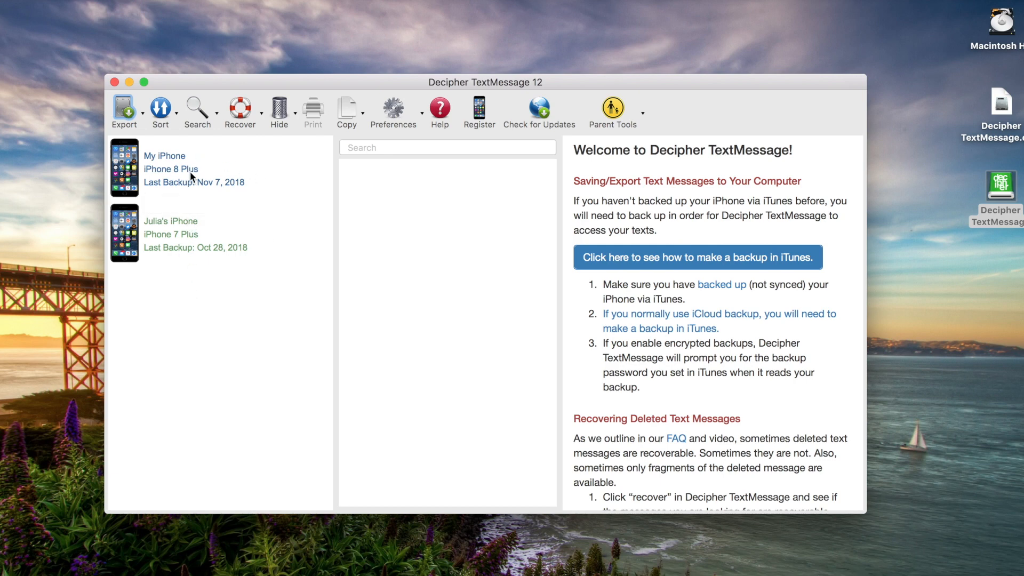
pyautogui.moveTo(200, 294)
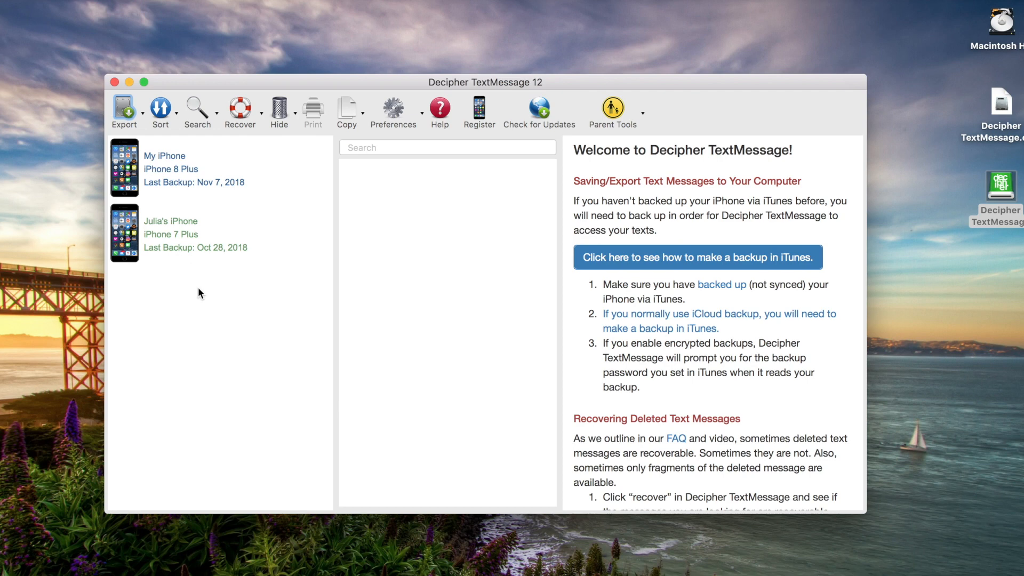
pyautogui.moveTo(279, 332)
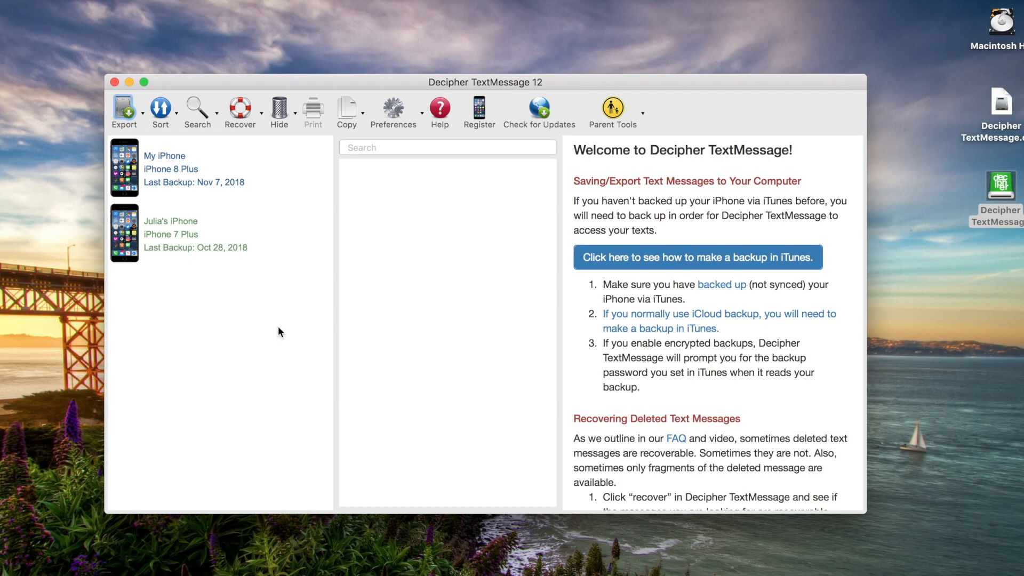
pyautogui.click(165, 169)
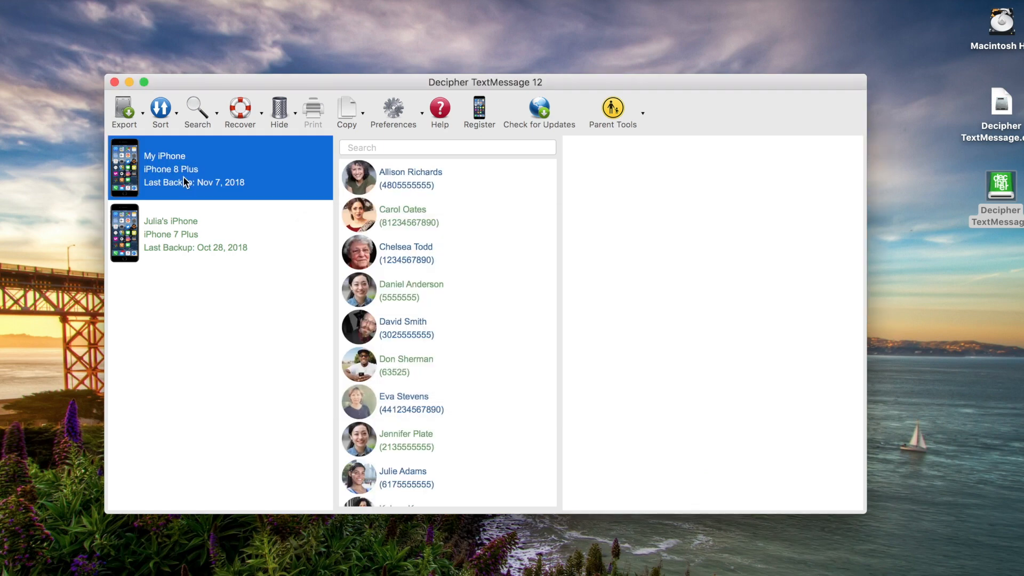
pyautogui.moveTo(424, 184)
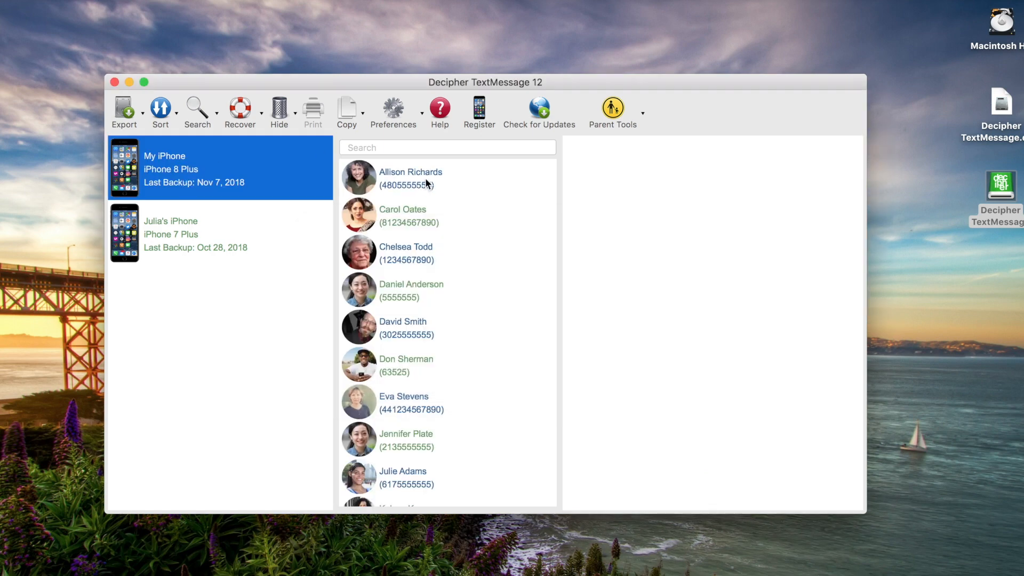
pyautogui.moveTo(428, 180)
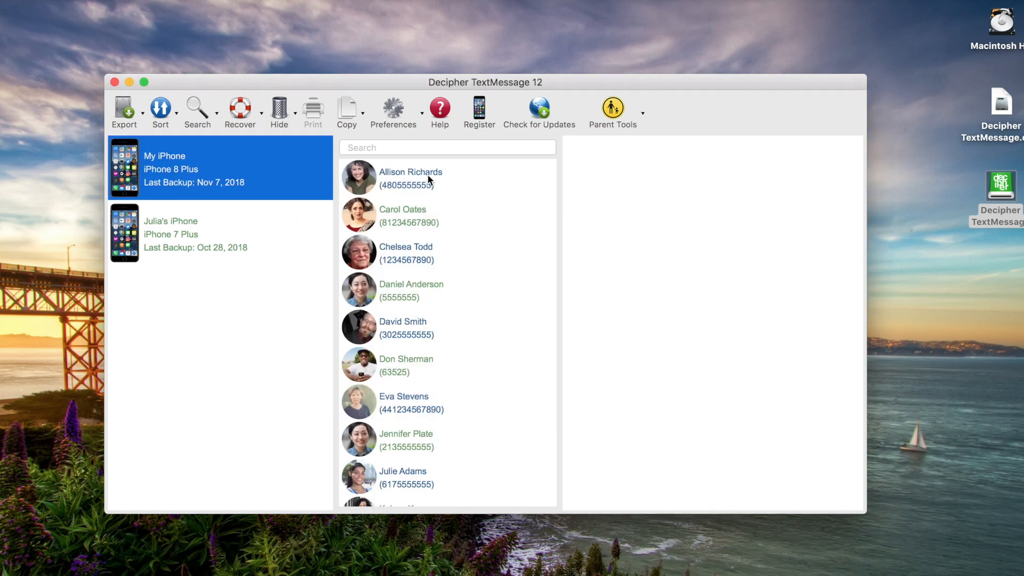
pyautogui.click(411, 177)
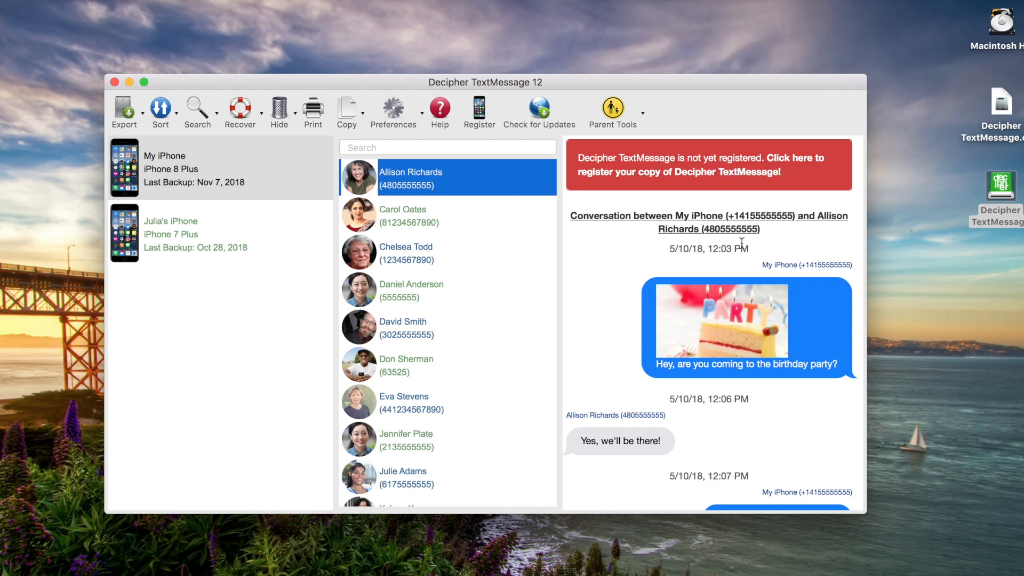
pyautogui.scroll(-3)
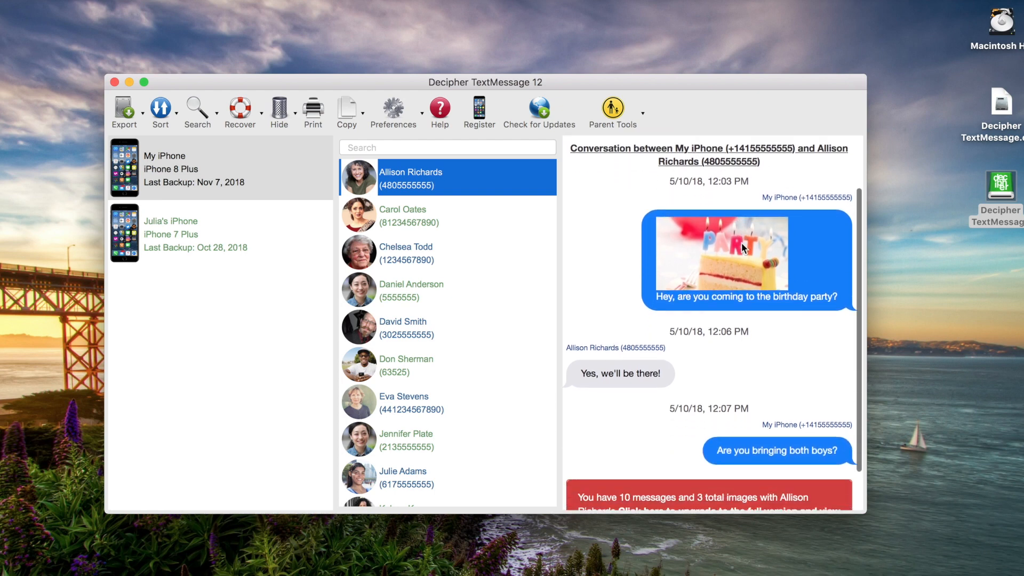
pyautogui.scroll(-3)
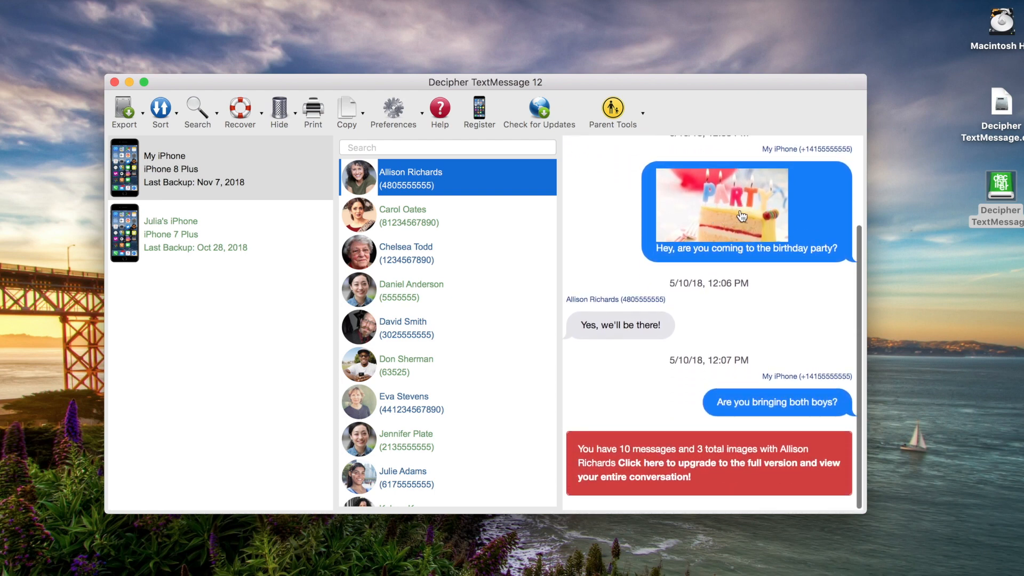
pyautogui.scroll(3)
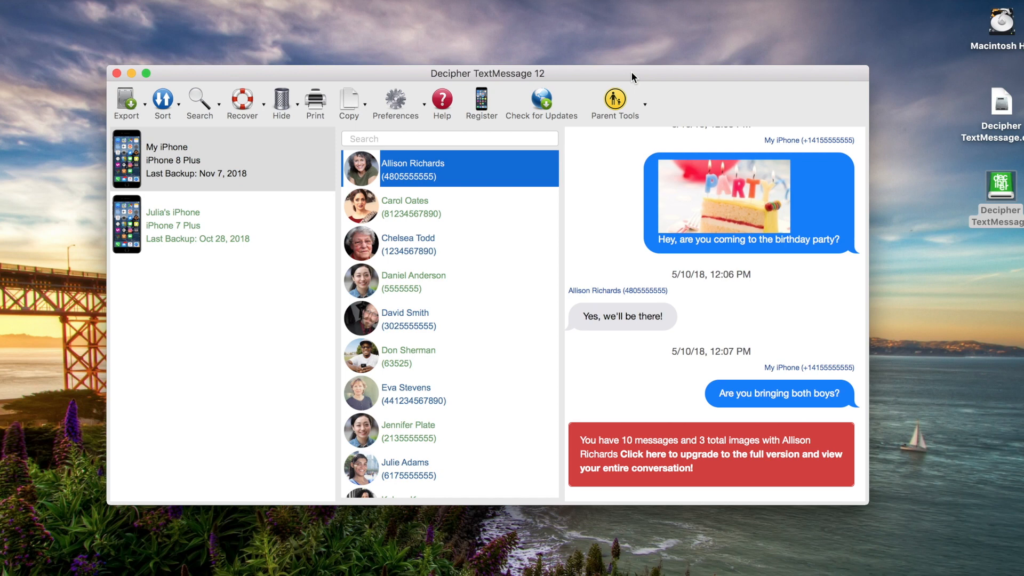
pyautogui.moveTo(600, 241)
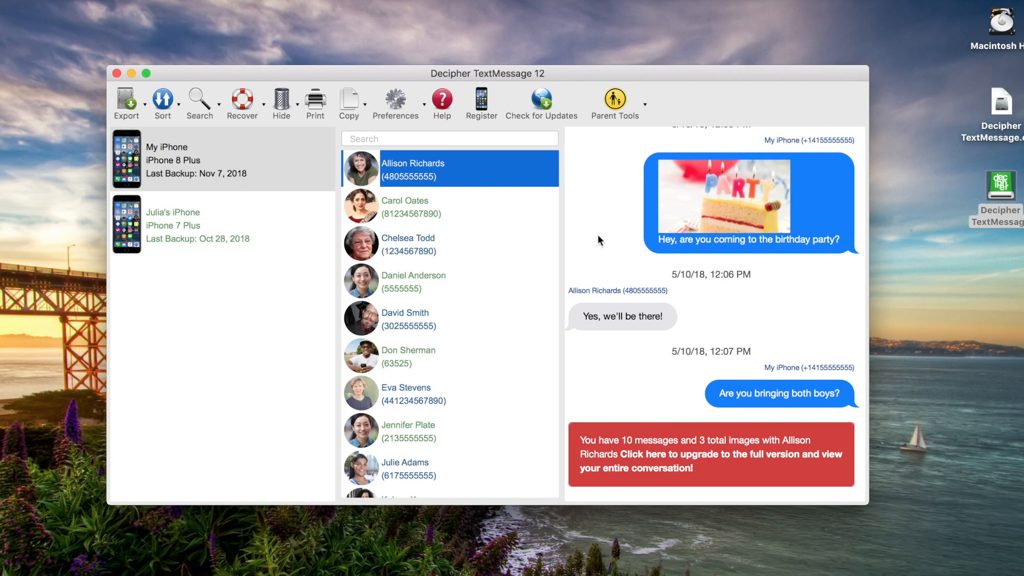
pyautogui.moveTo(585, 230)
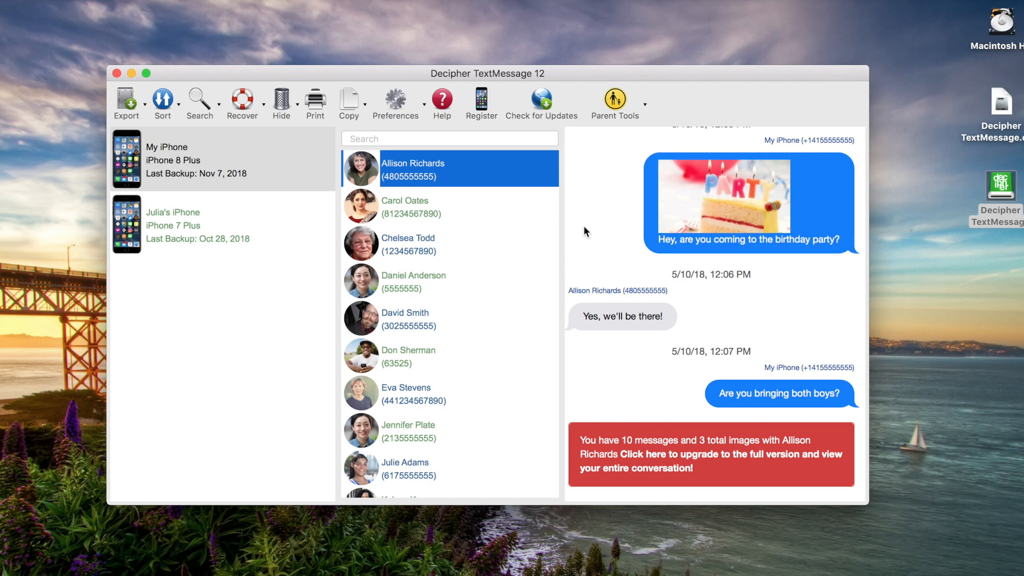
# Submit the license code and confirm success to activate My iPhone (iPhone 8 Plus)
pyautogui.rightClick(190, 160)
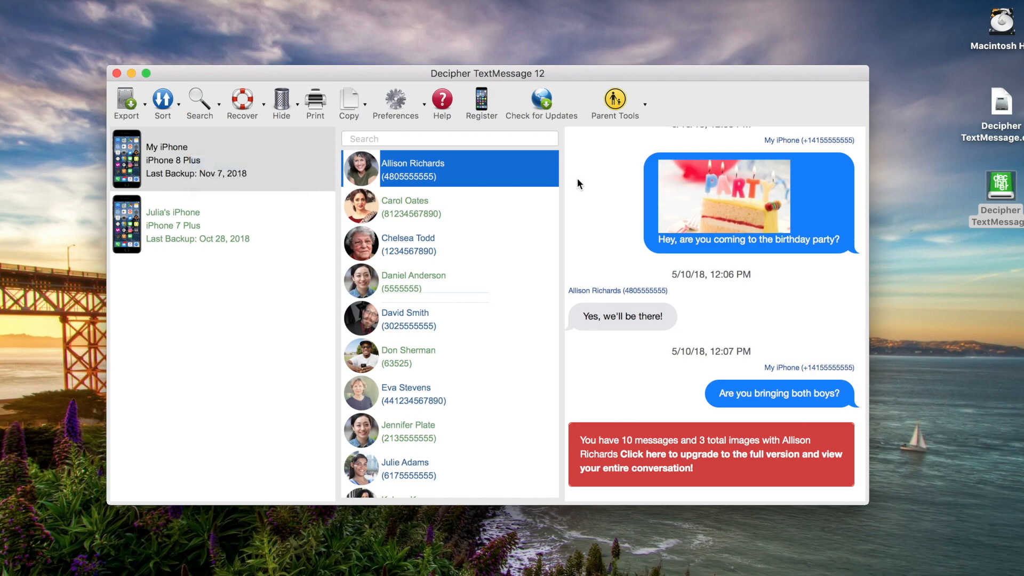
pyautogui.click(481, 103)
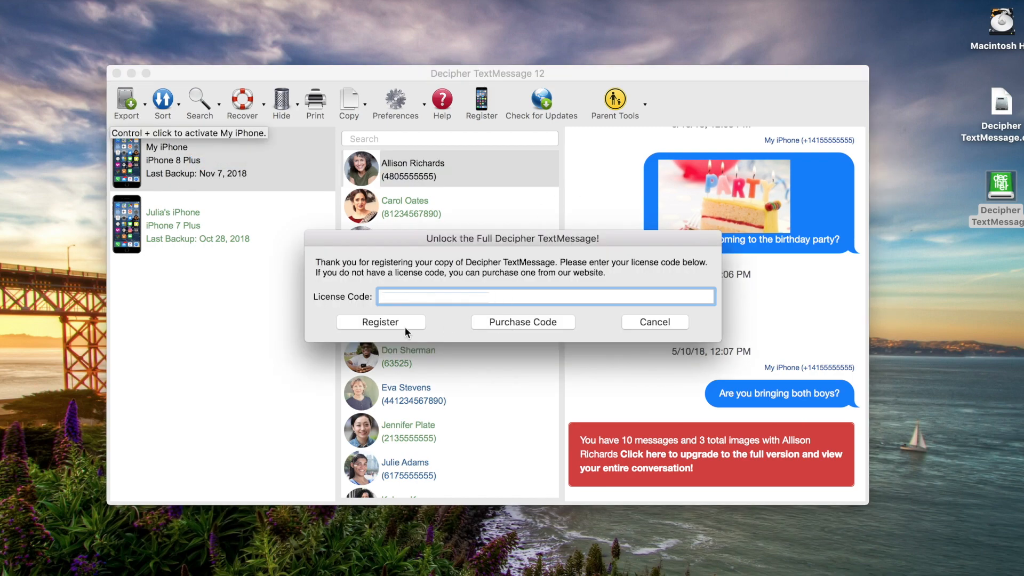
pyautogui.click(380, 321)
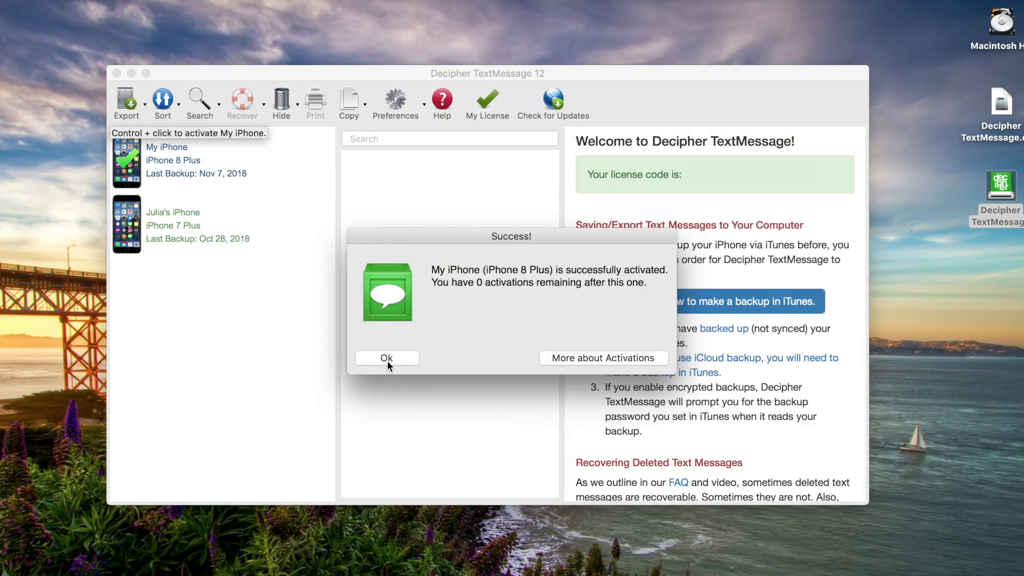
pyautogui.click(387, 358)
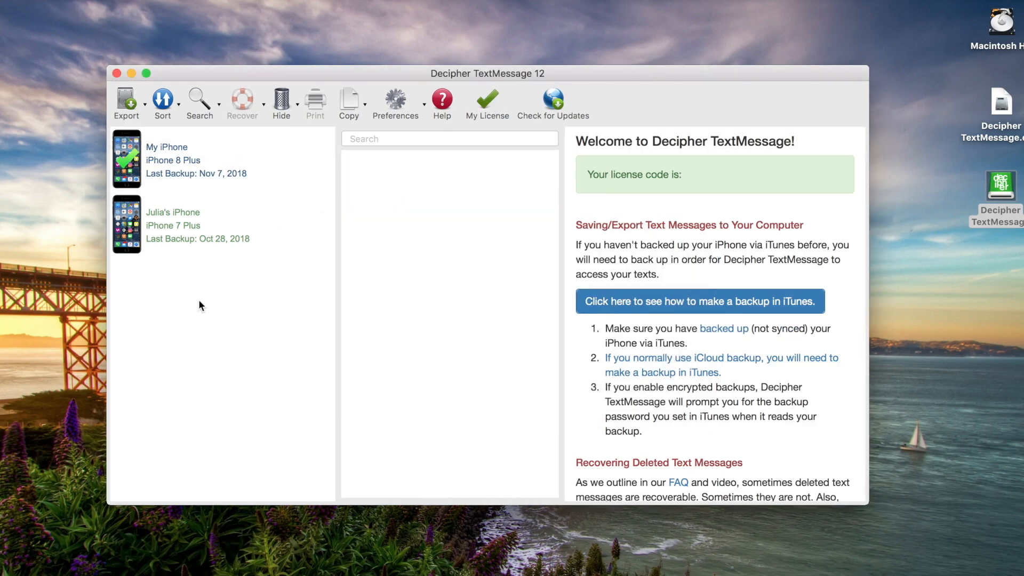
pyautogui.moveTo(159, 241)
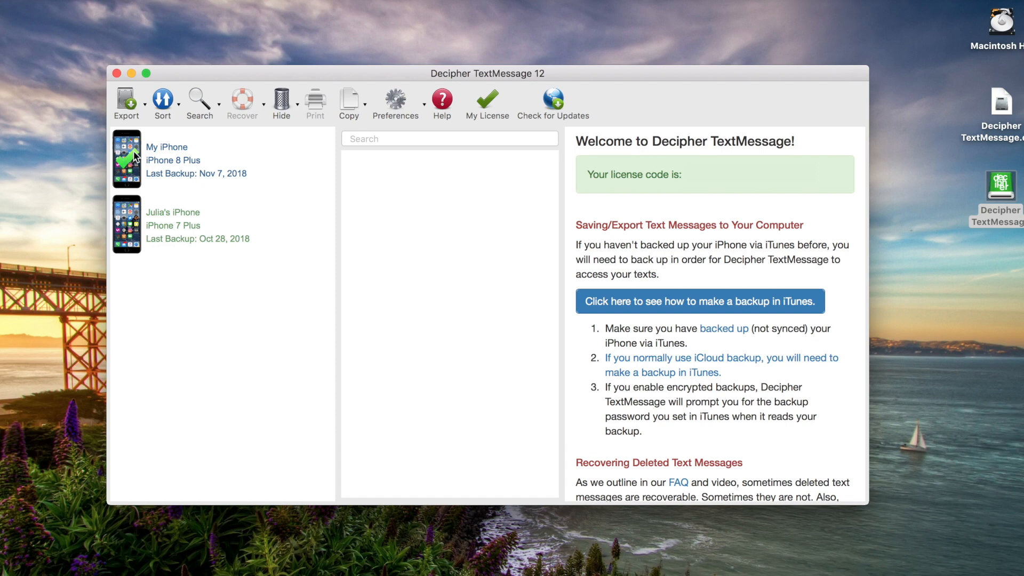
pyautogui.moveTo(134, 160)
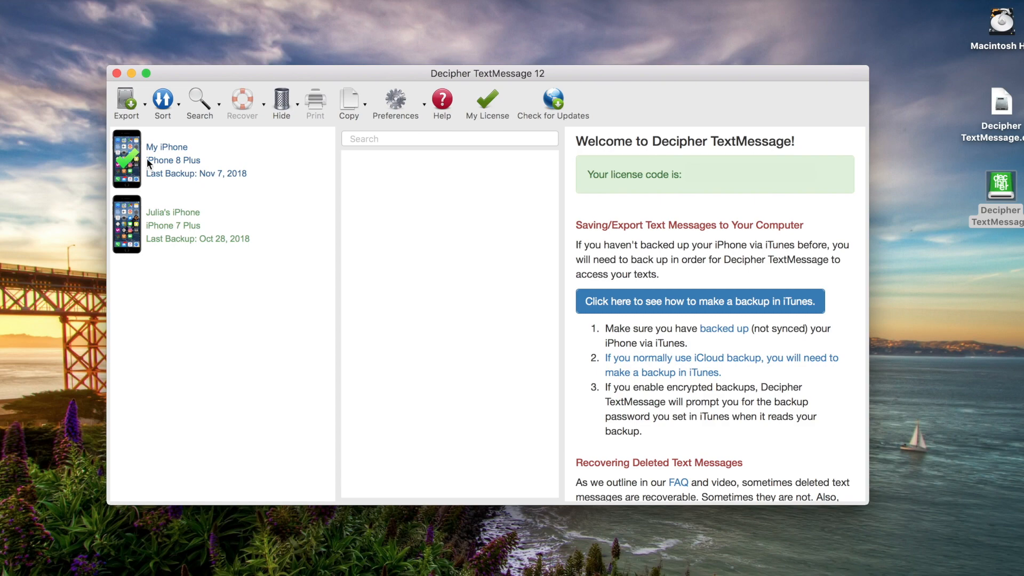
pyautogui.moveTo(170, 166)
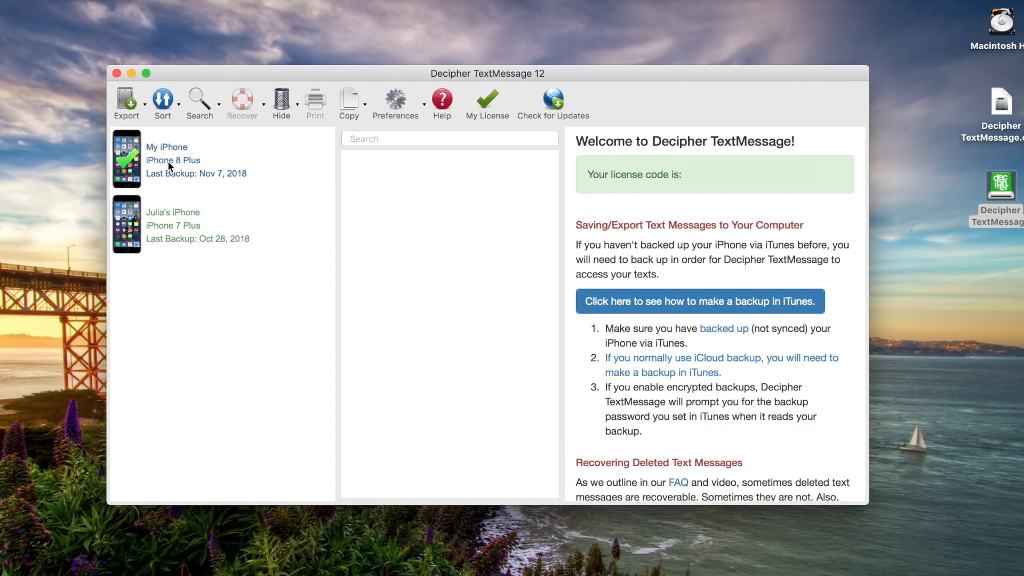
pyautogui.click(183, 160)
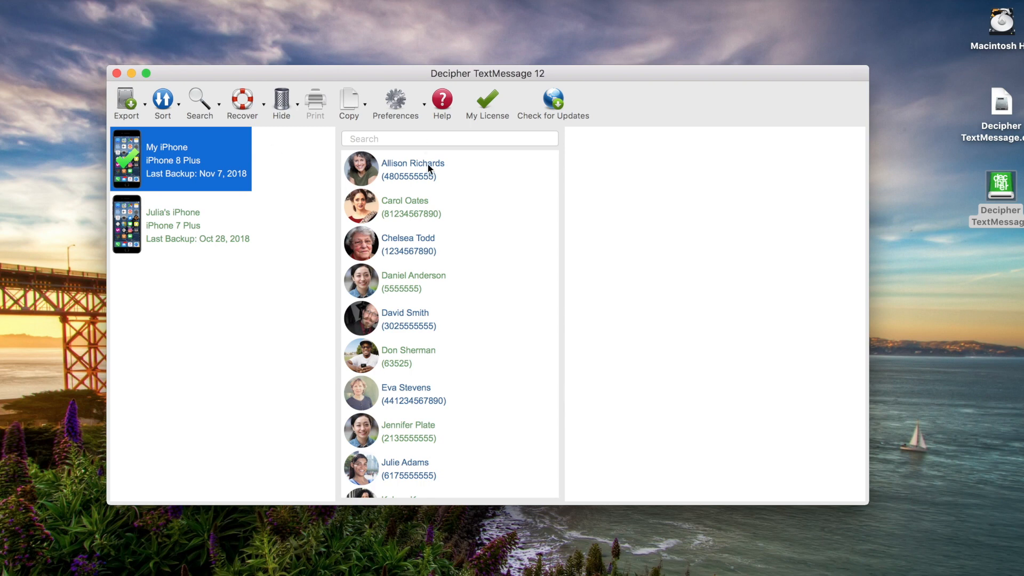
pyautogui.click(413, 169)
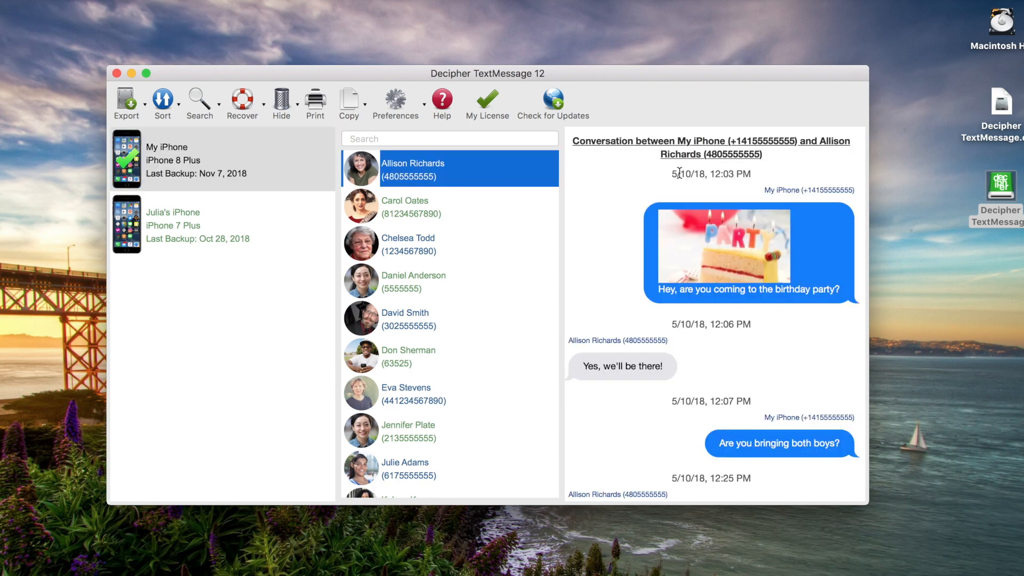
pyautogui.scroll(-3)
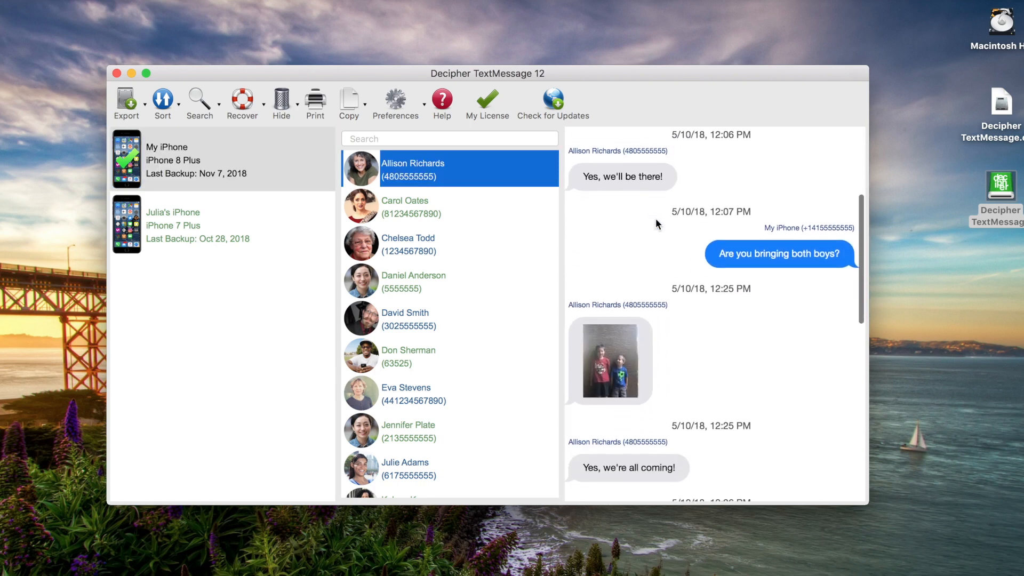
pyautogui.scroll(-3)
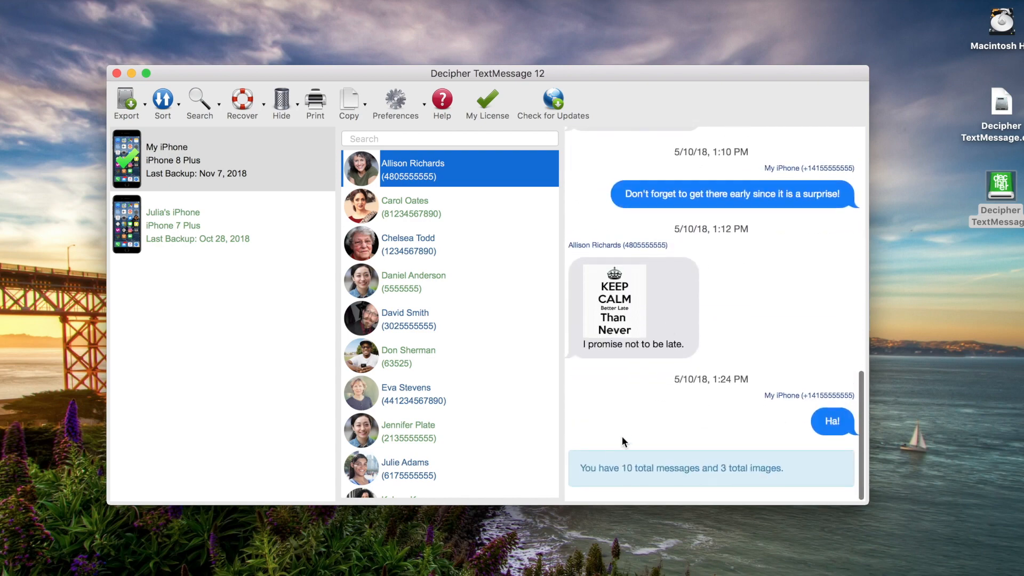
pyautogui.tripleClick(679, 467)
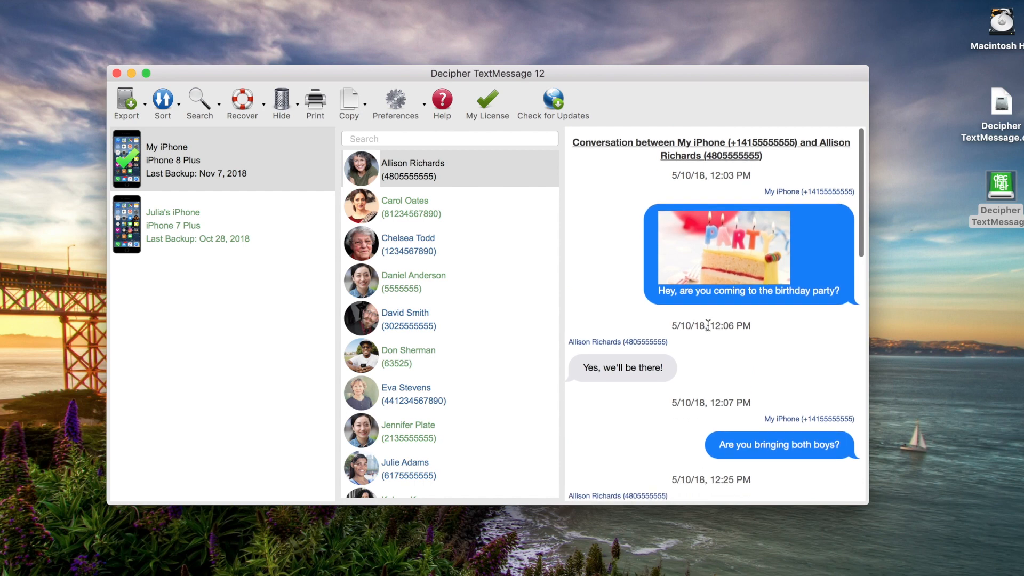
pyautogui.moveTo(487, 73); pyautogui.dragTo(506, 66)
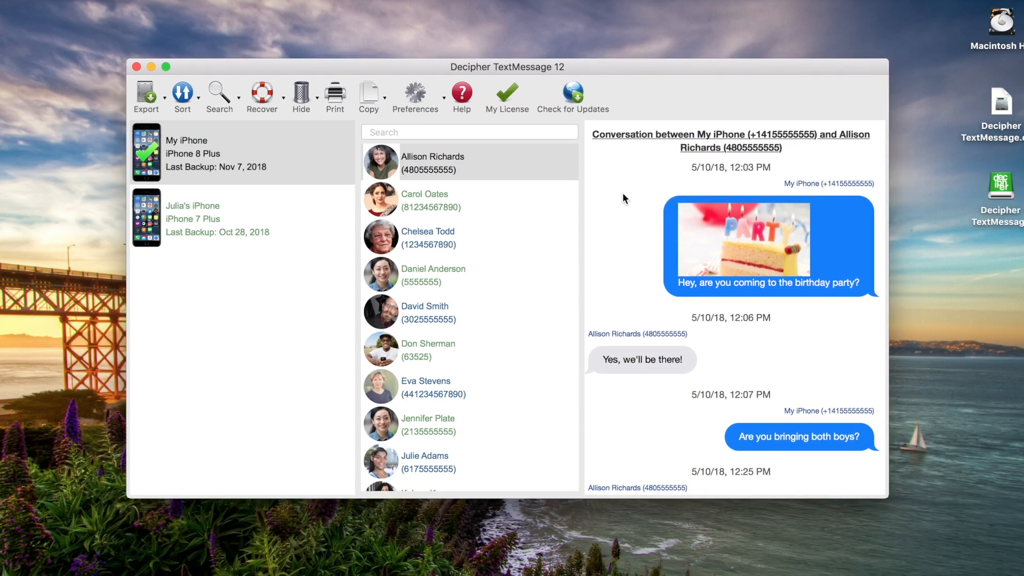
pyautogui.click(146, 96)
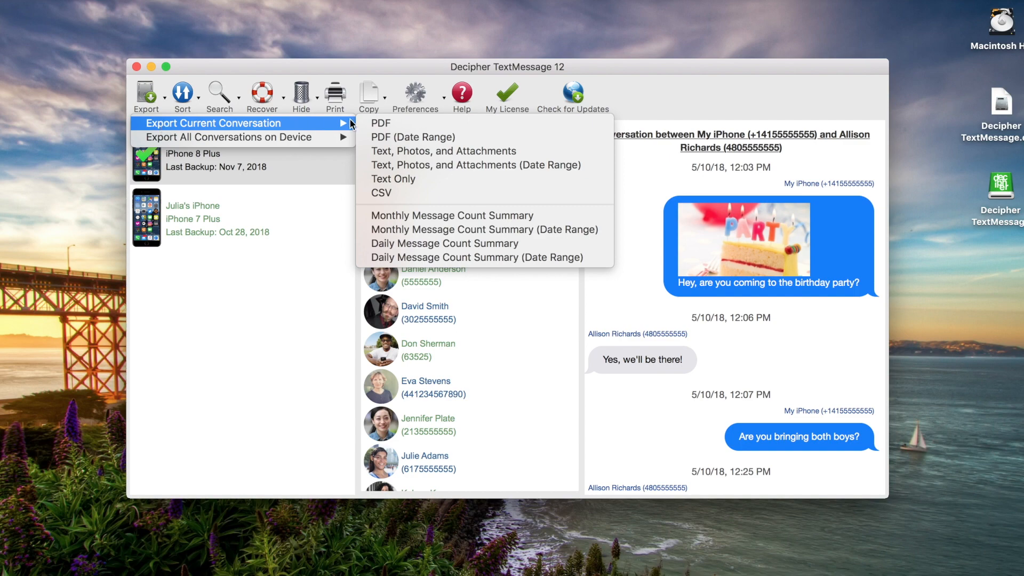
pyautogui.click(380, 122)
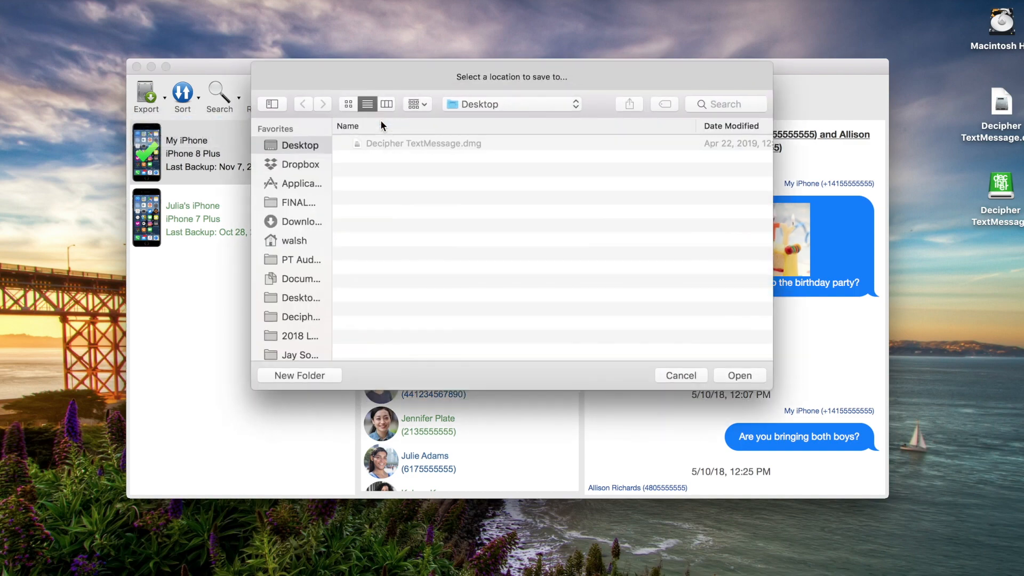
pyautogui.moveTo(555, 257)
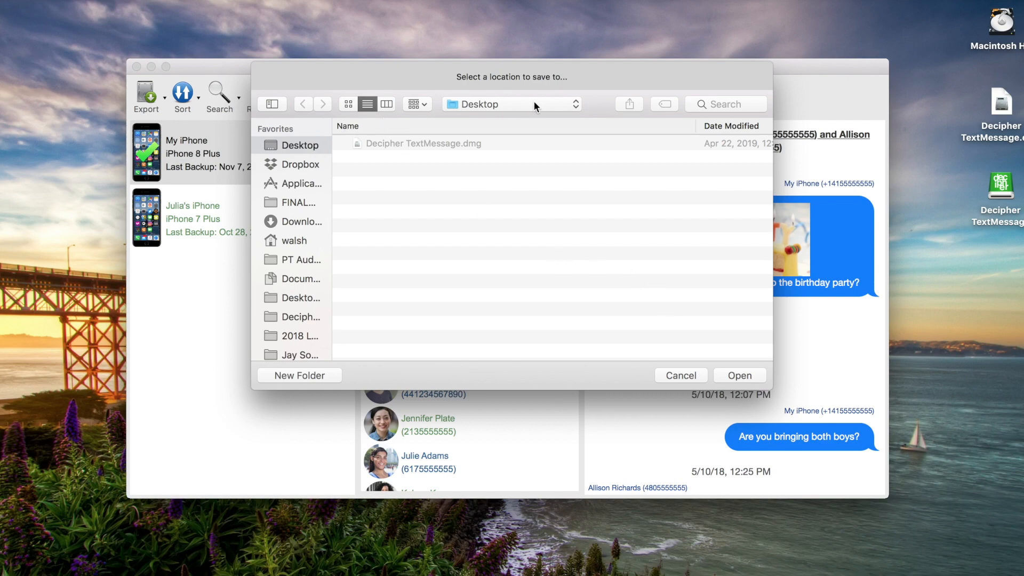
pyautogui.click(739, 375)
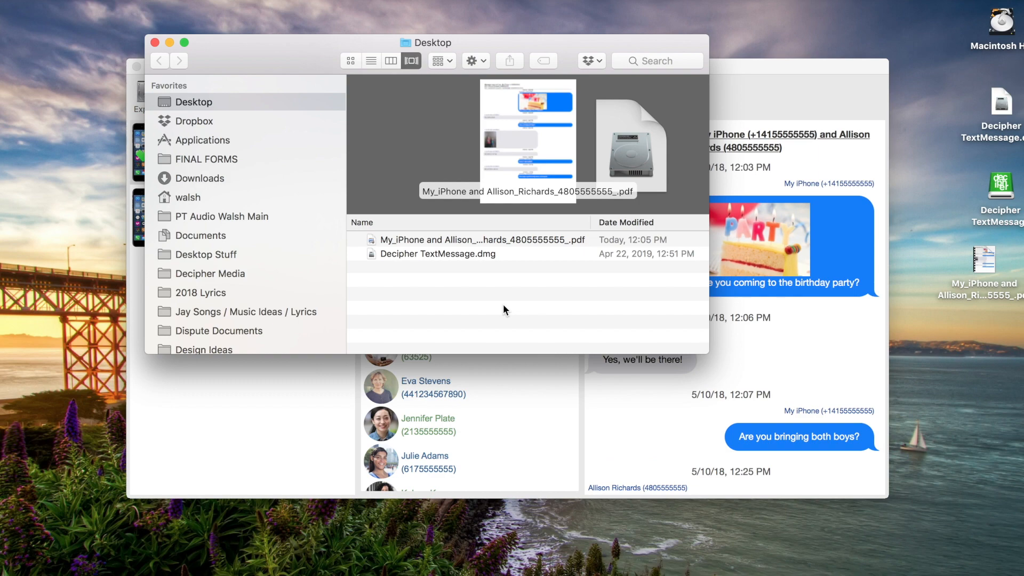
pyautogui.moveTo(531, 247)
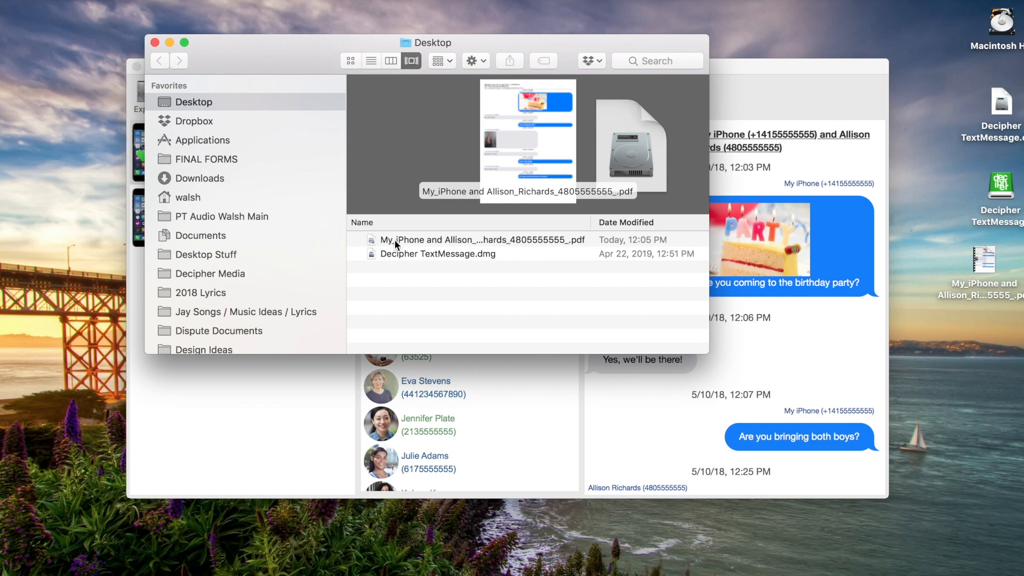
# Open the exported two-page conversation PDF in Preview and cancel the Print dialog
pyautogui.doubleClick(483, 239)
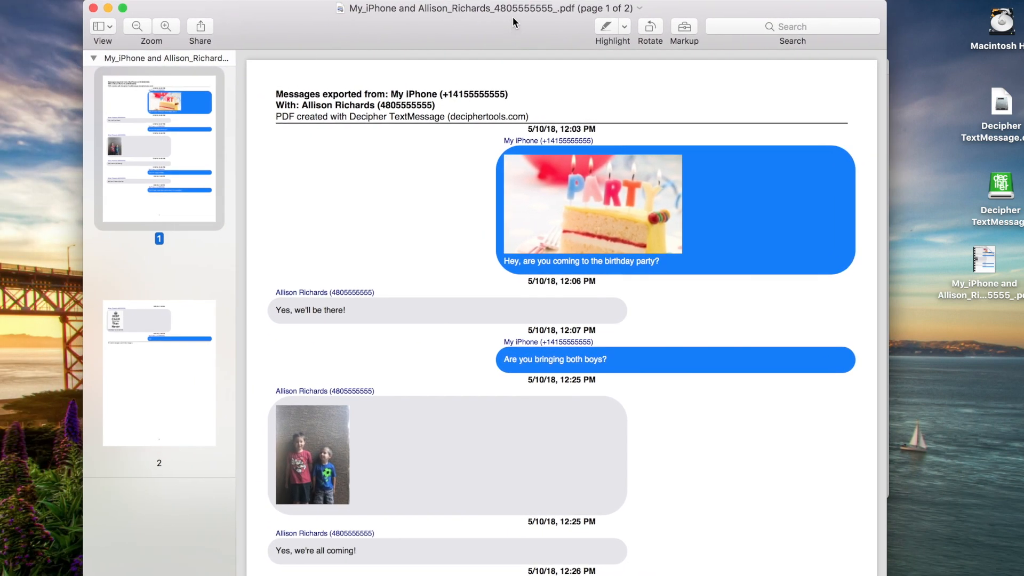
pyautogui.moveTo(597, 189)
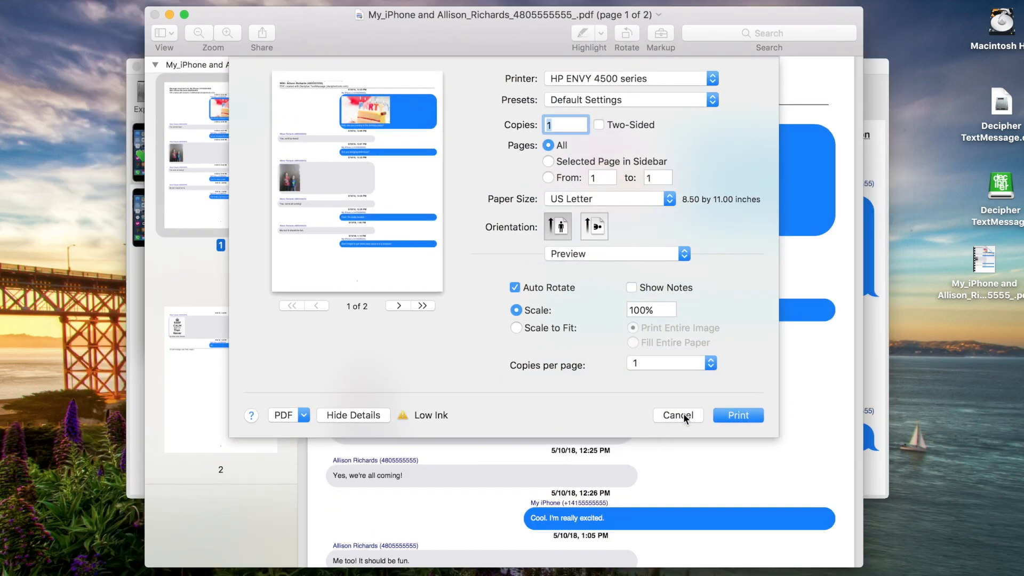
pyautogui.click(677, 416)
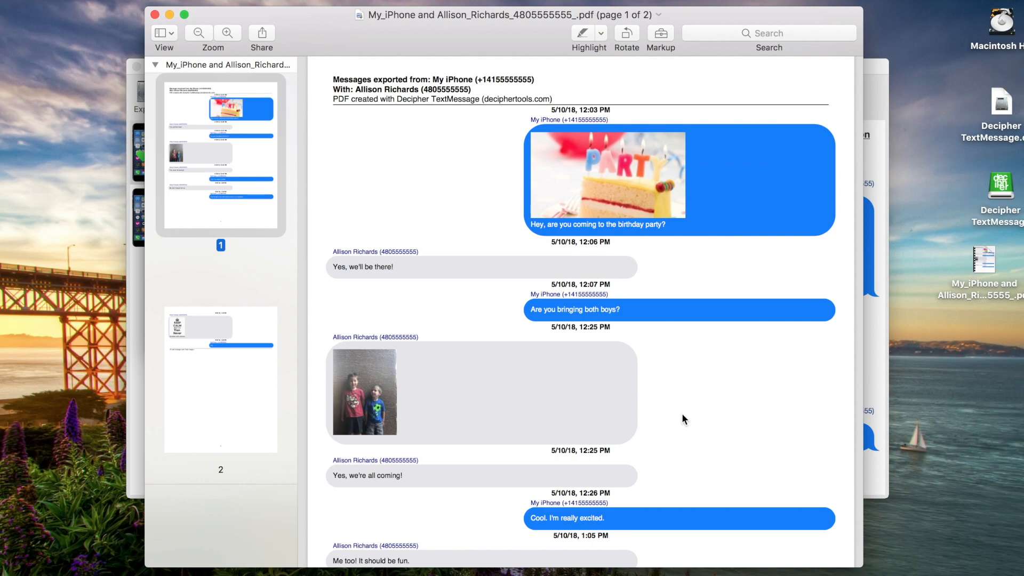